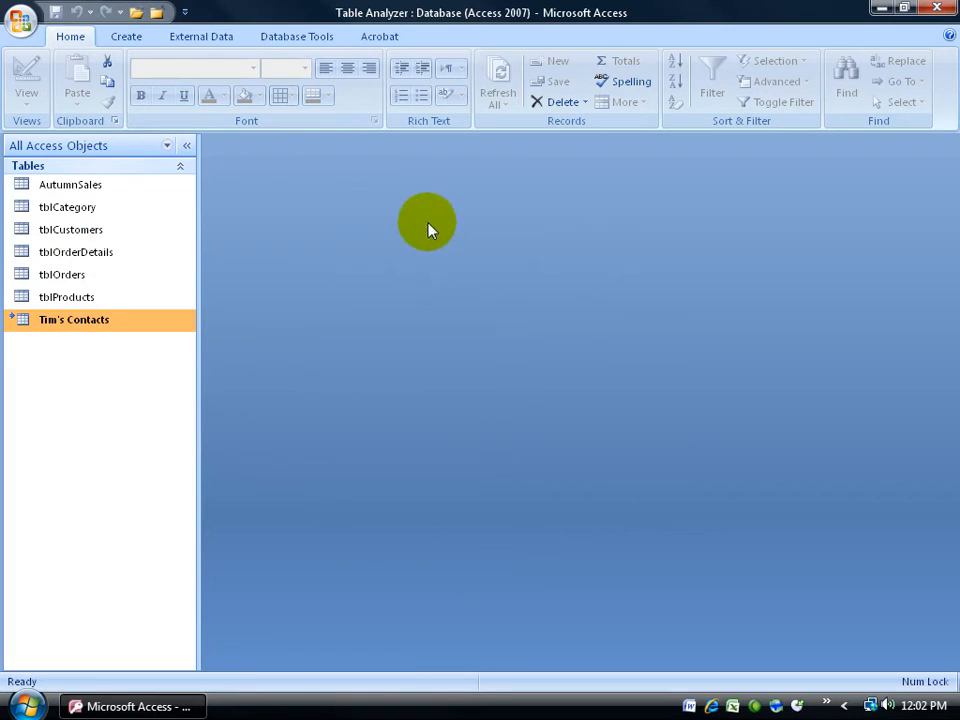
{"action": "mouse_move", "coordinate": [413, 298]}
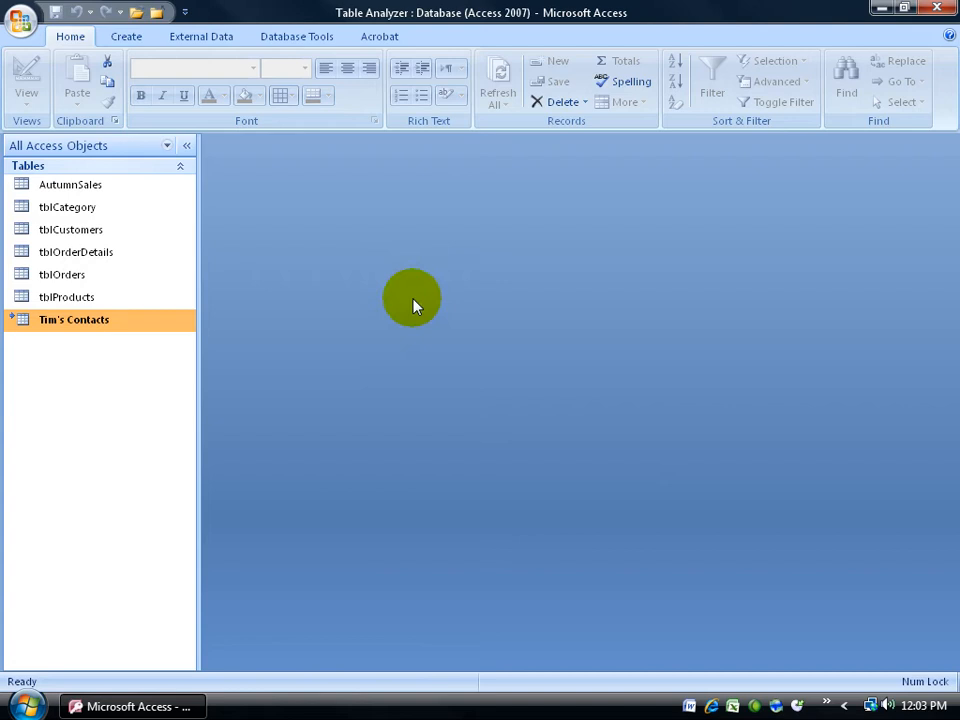
{"action": "mouse_move", "coordinate": [460, 415]}
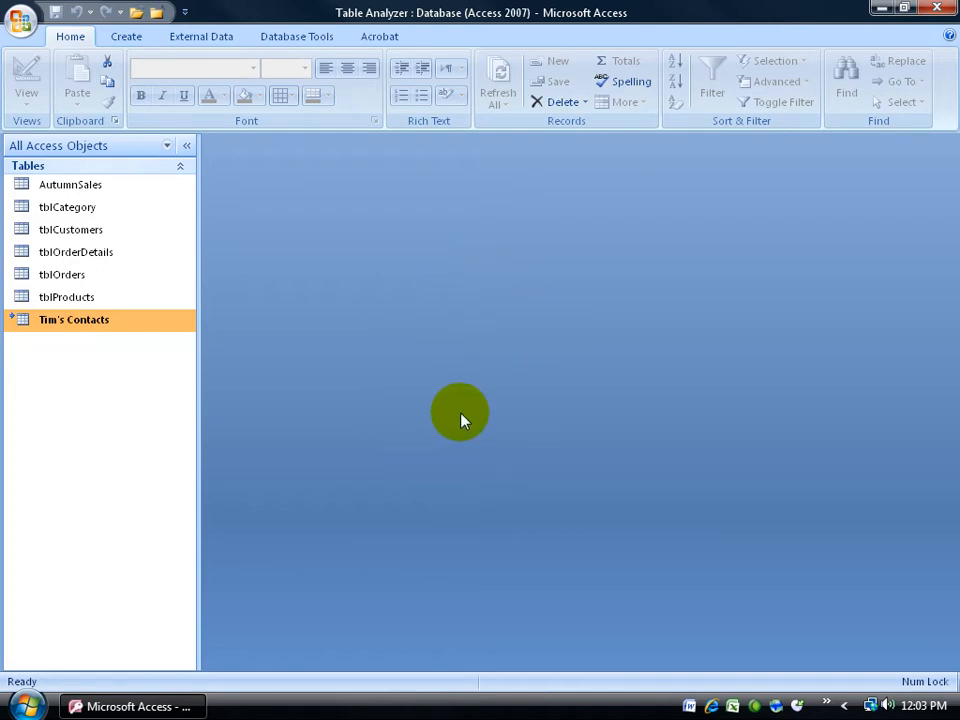
{"action": "mouse_move", "coordinate": [370, 456]}
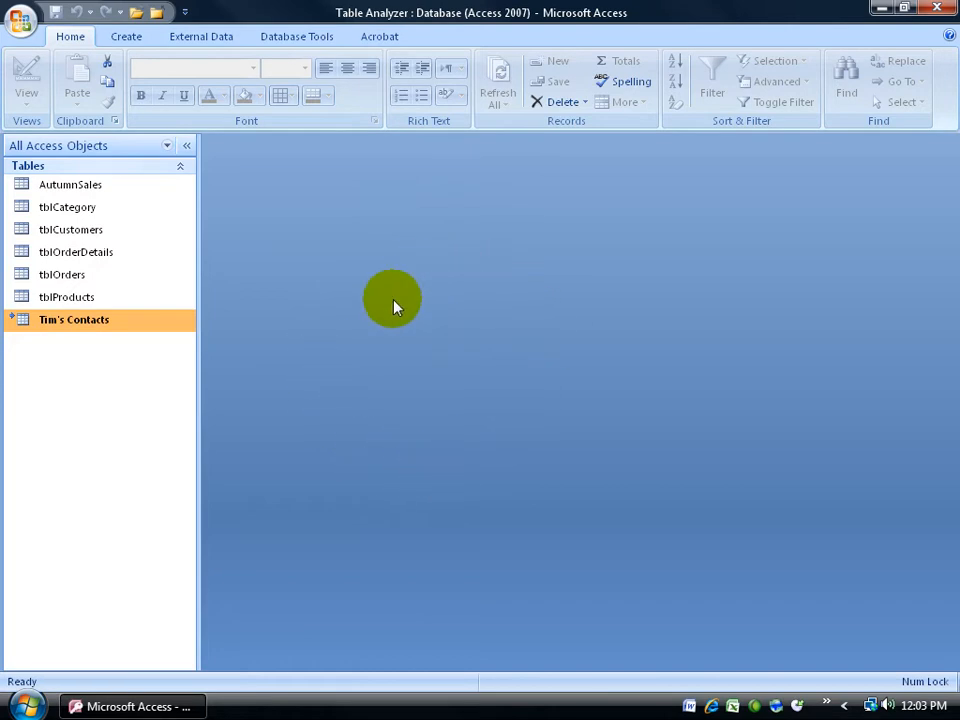
{"action": "mouse_move", "coordinate": [462, 370]}
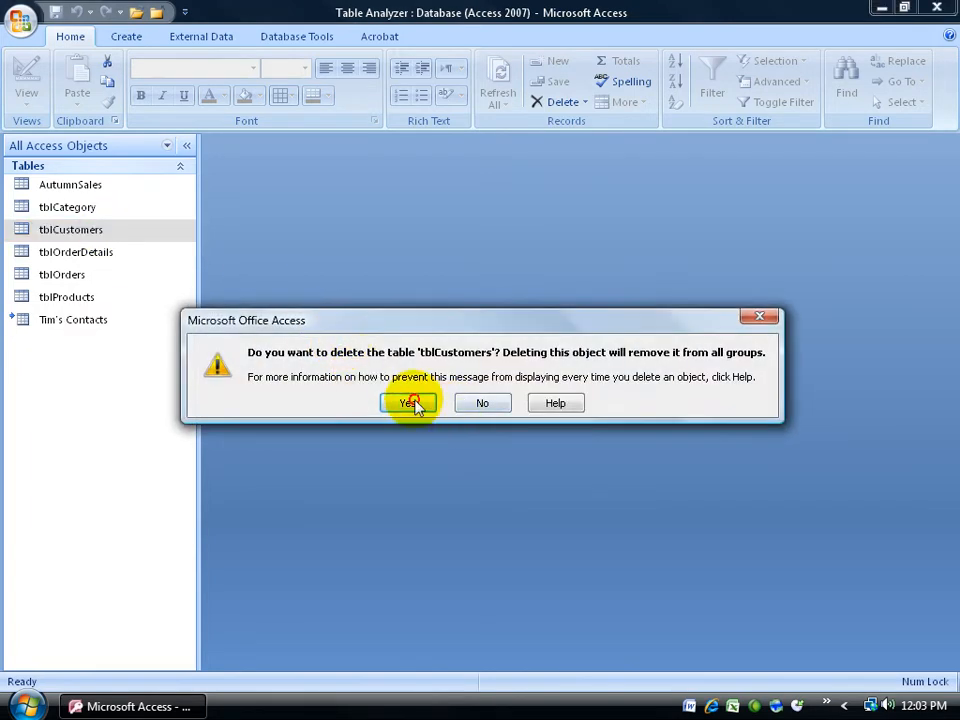
Step: Confirm deletion of the tblCustomers and tblOrderDetails tables
{"action": "left_click", "coordinate": [408, 402]}
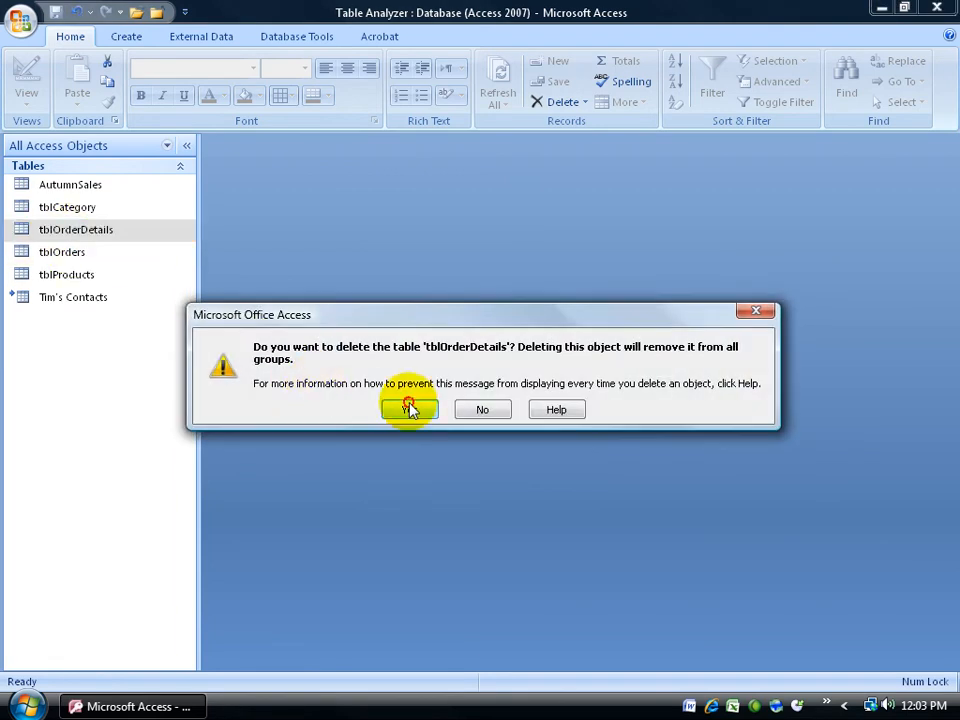
{"action": "left_click", "coordinate": [408, 409]}
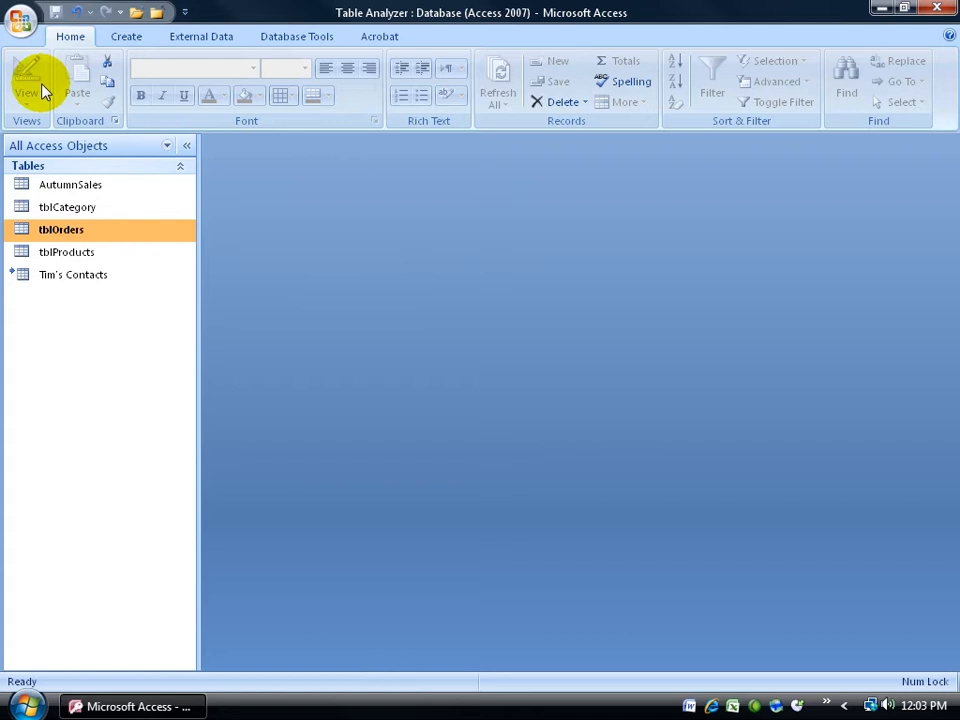
{"action": "left_click", "coordinate": [20, 18]}
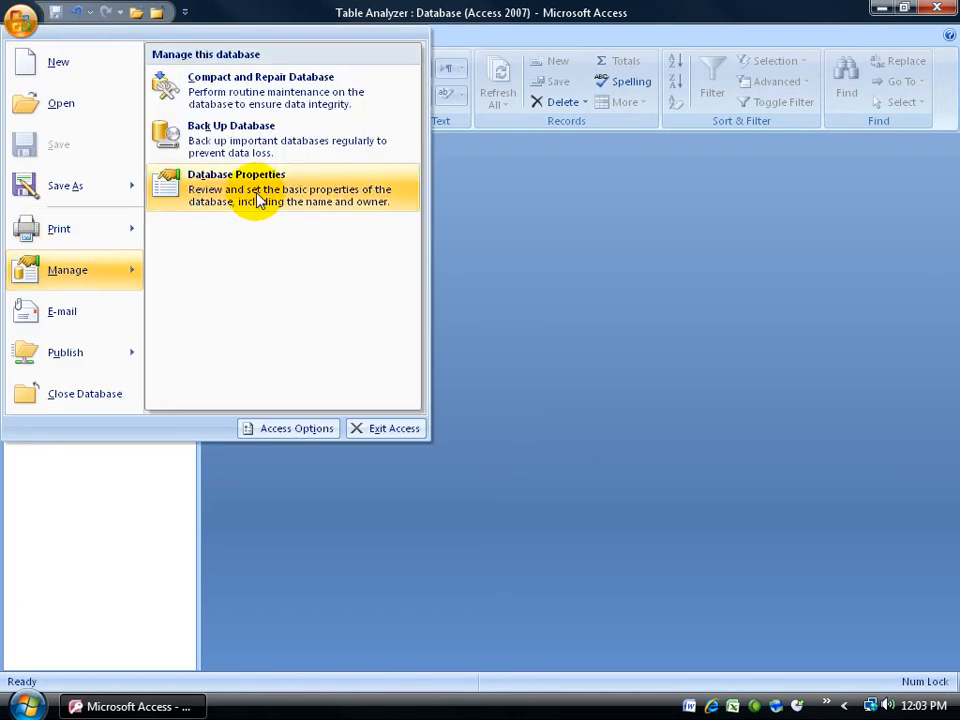
{"action": "left_click", "coordinate": [235, 188]}
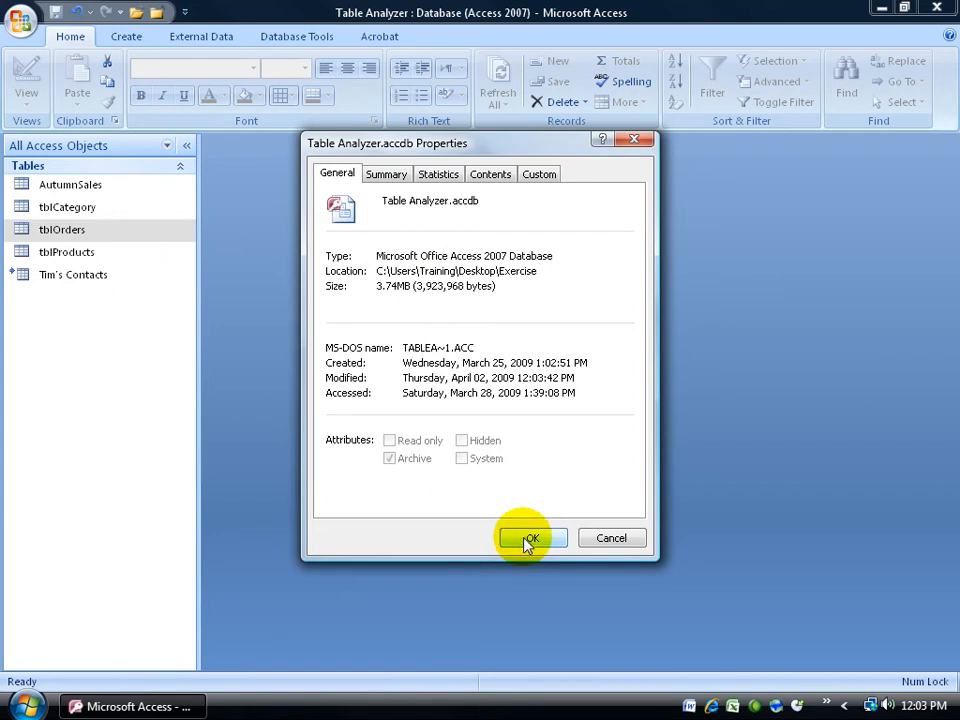
{"action": "left_click", "coordinate": [530, 538]}
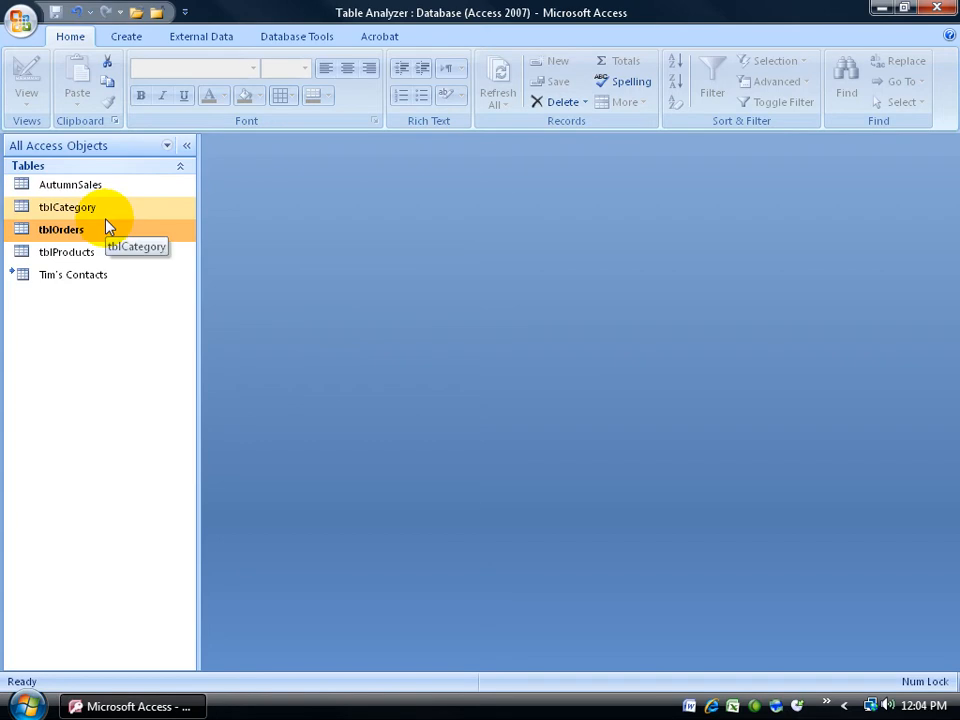
{"action": "mouse_move", "coordinate": [107, 229]}
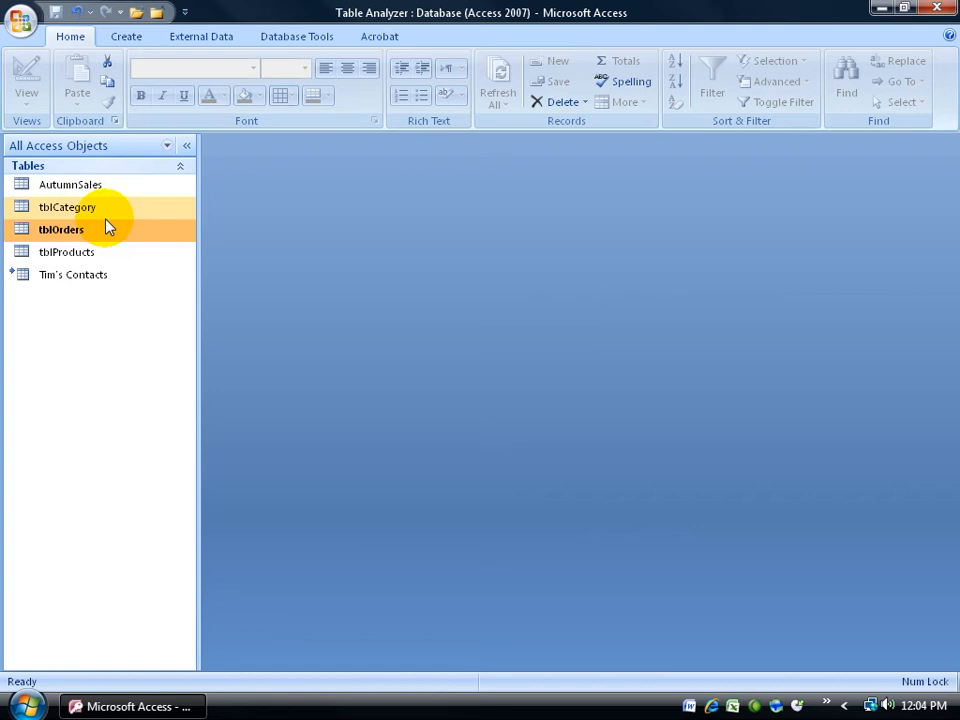
Step: Run Compact and Repair Database from the Office menu, then reopen the menu
{"action": "left_click", "coordinate": [20, 18]}
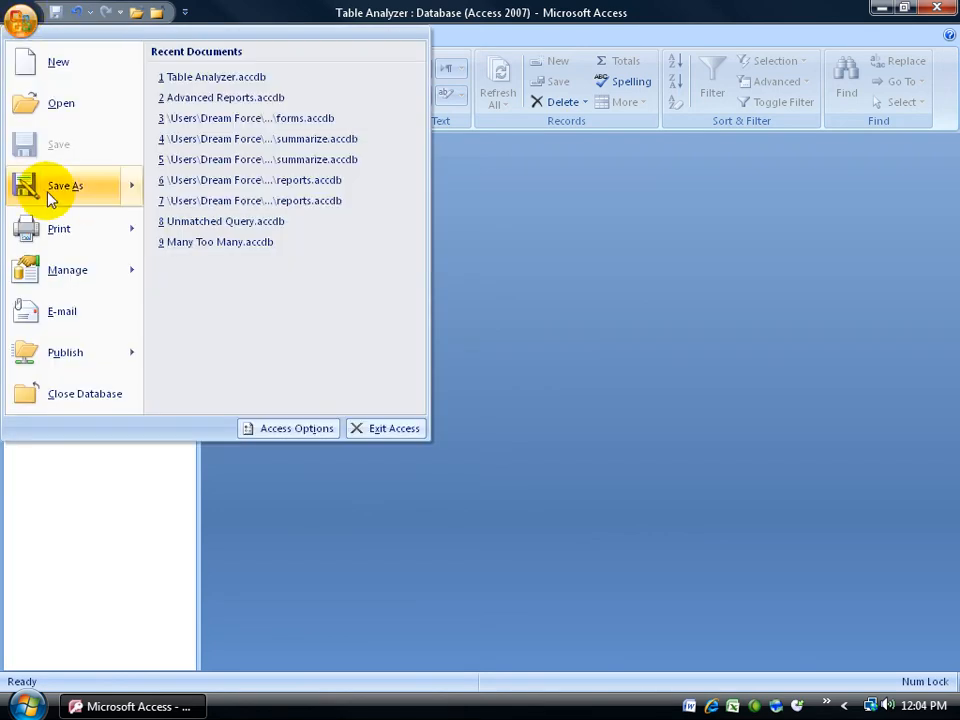
{"action": "left_click", "coordinate": [67, 270]}
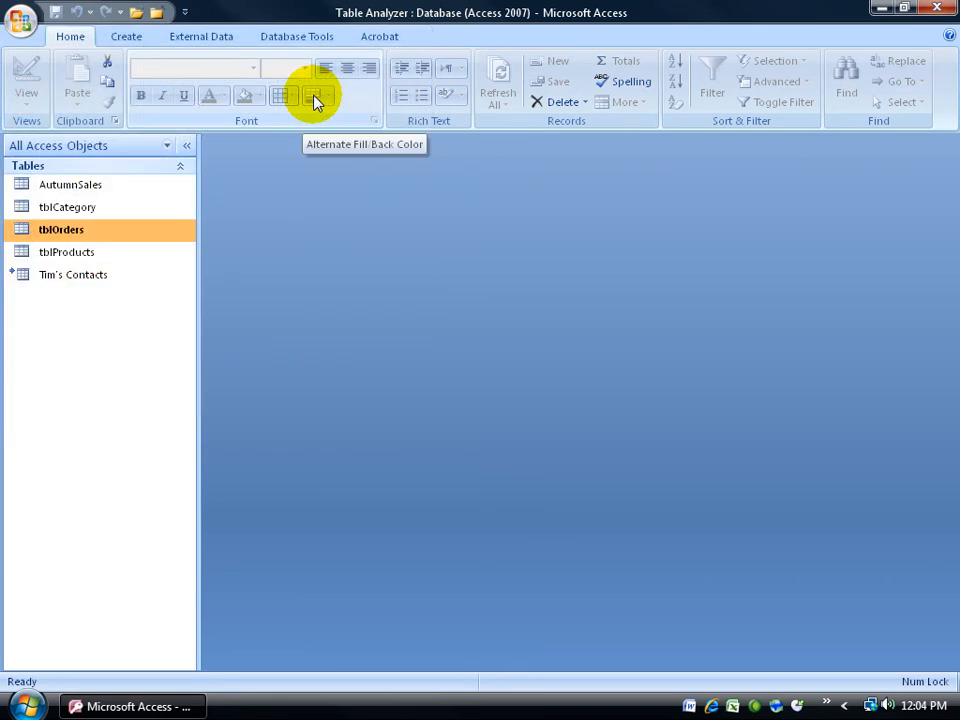
{"action": "left_click", "coordinate": [20, 18]}
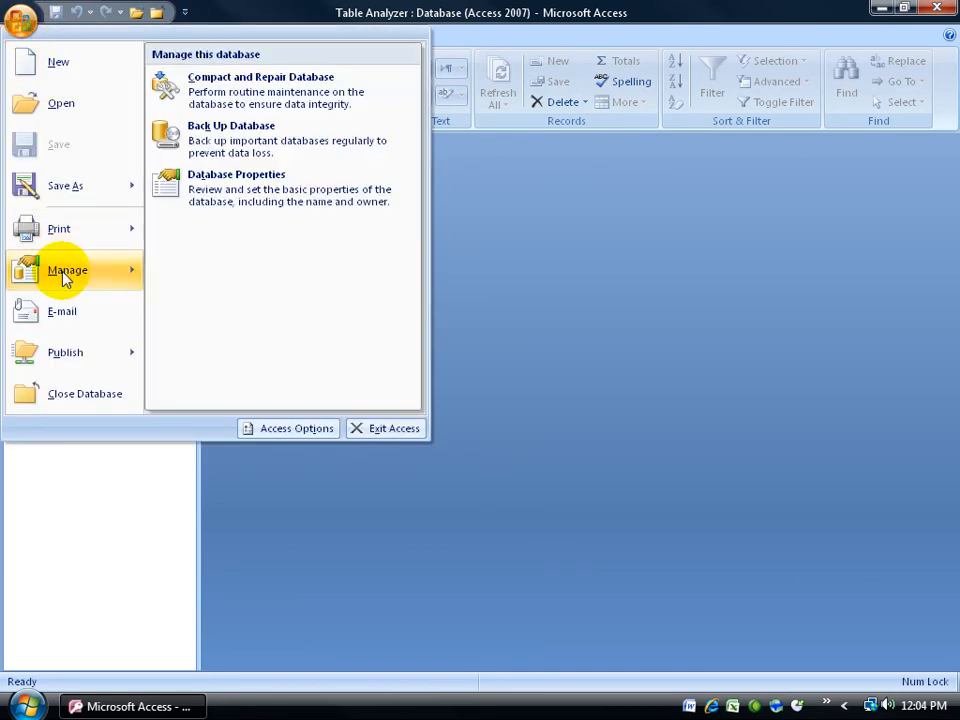
Step: Open Database Properties to see the 396KB size on the General tab
{"action": "left_click", "coordinate": [236, 174]}
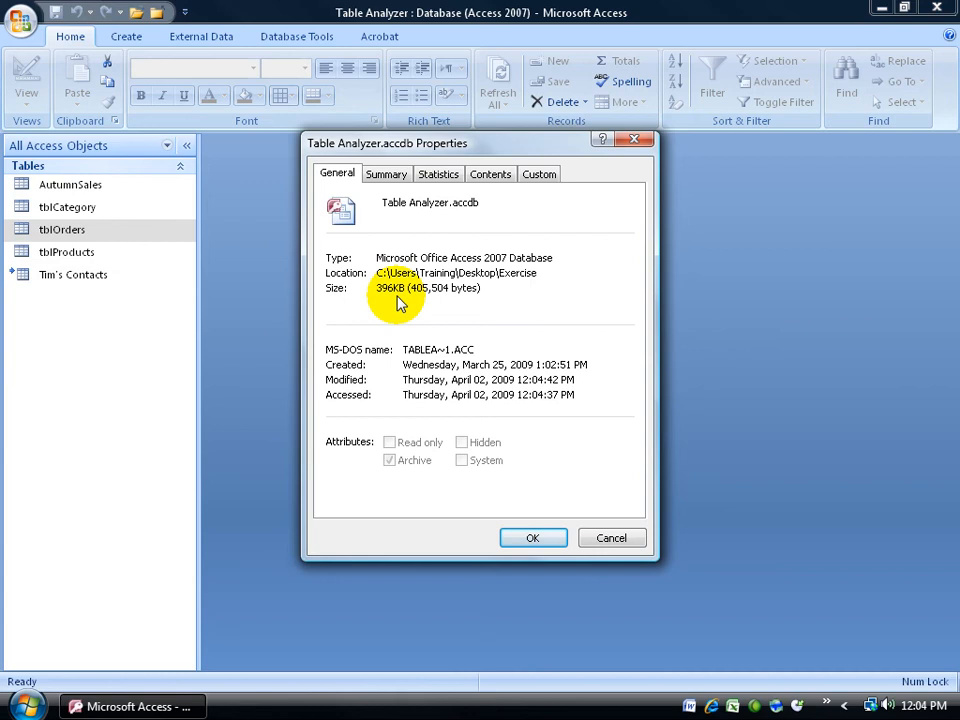
{"action": "mouse_move", "coordinate": [385, 308]}
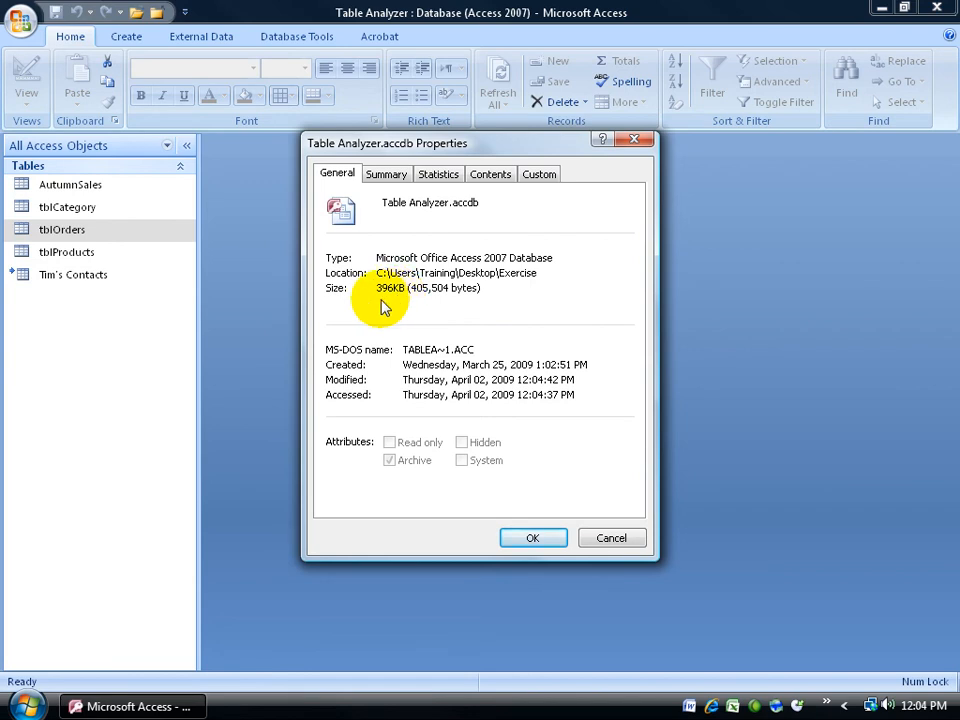